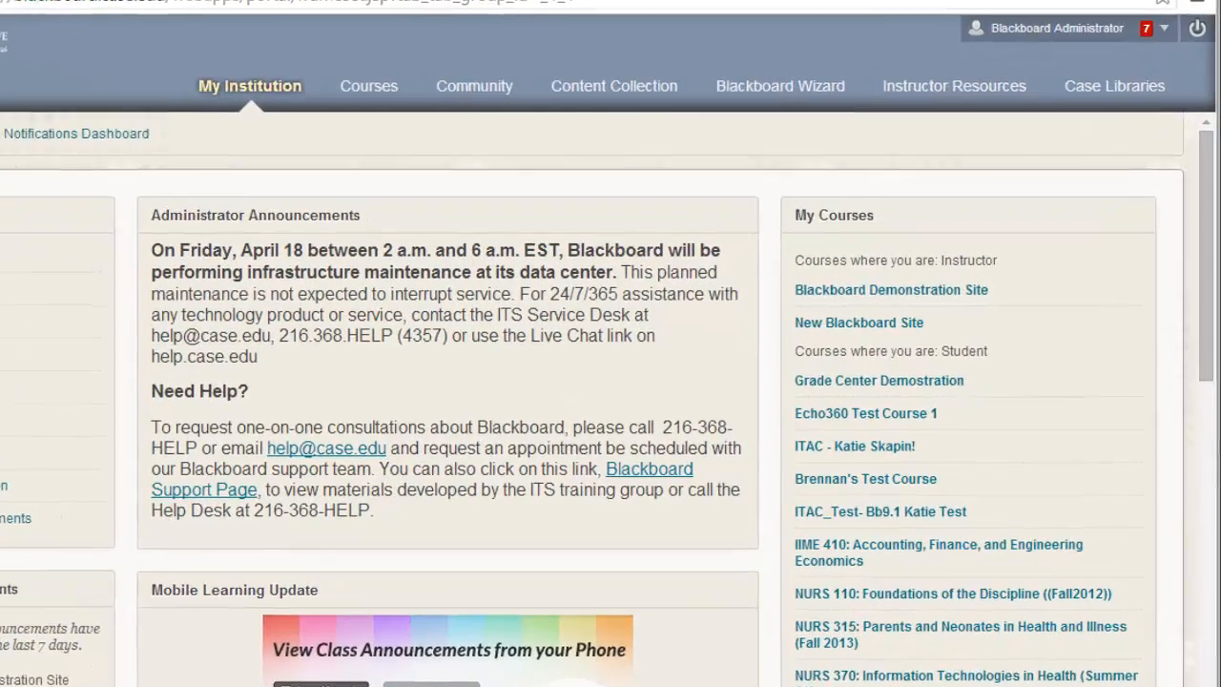
- Enter the Blackboard Demonstration Site course and expand its Packages and Utilities tools
scroll(down, 3)
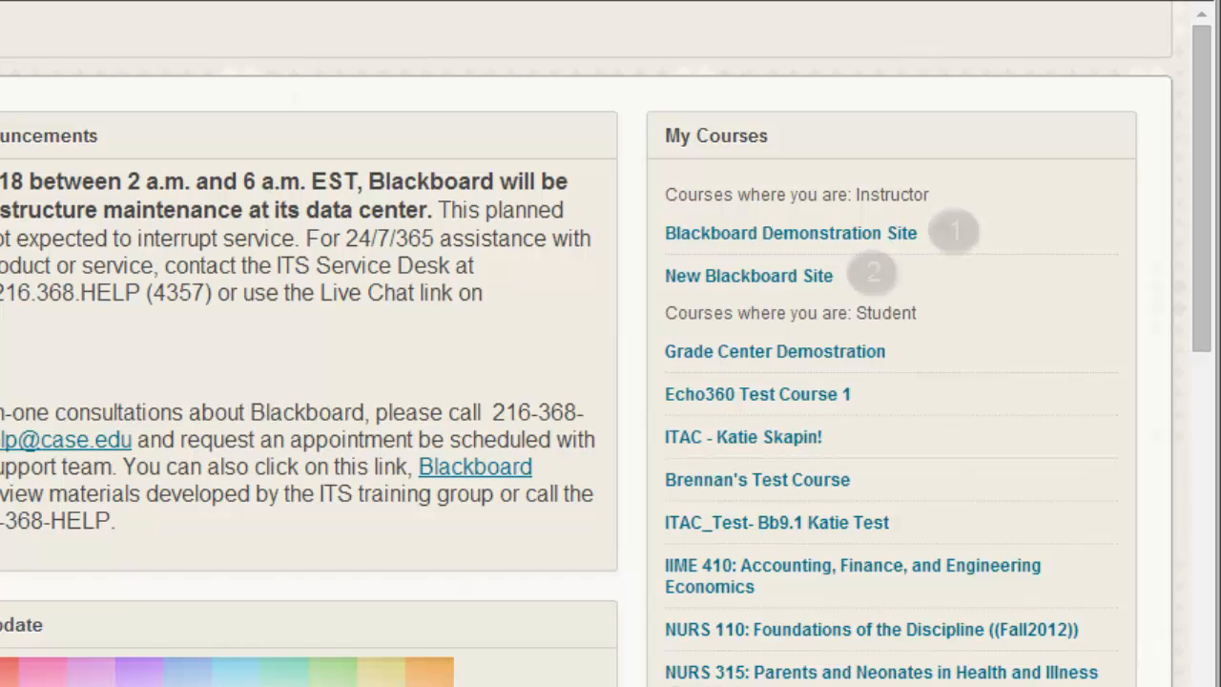
scroll(up, 3)
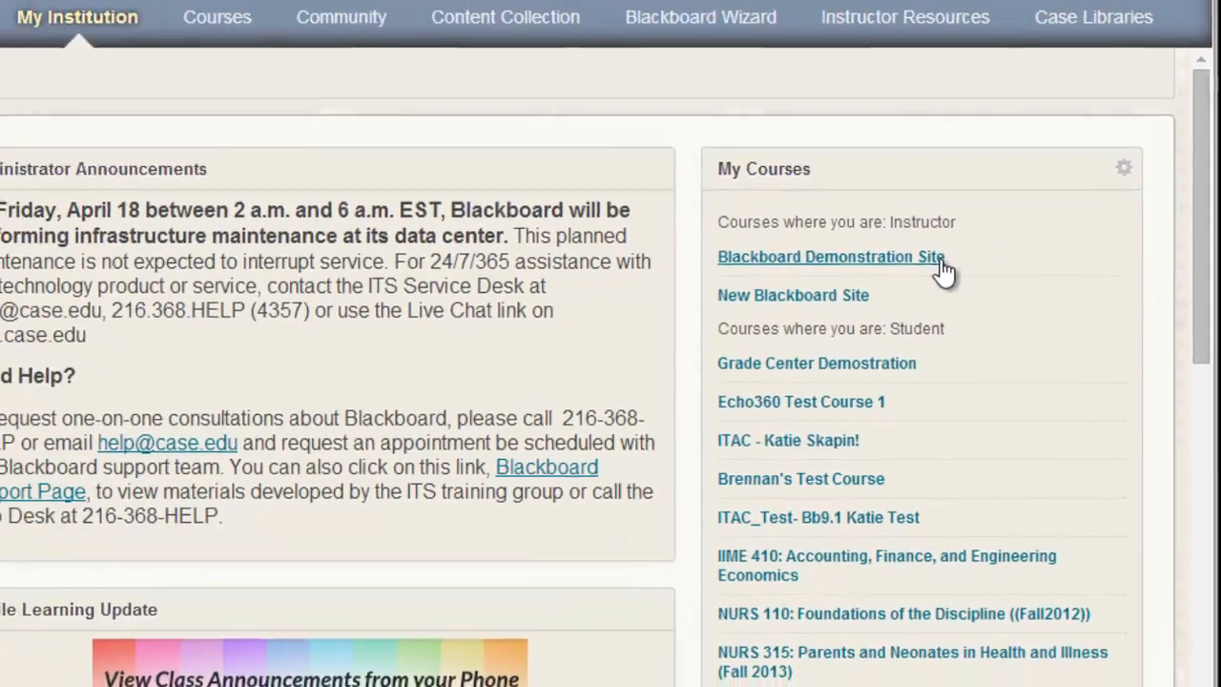
click(830, 256)
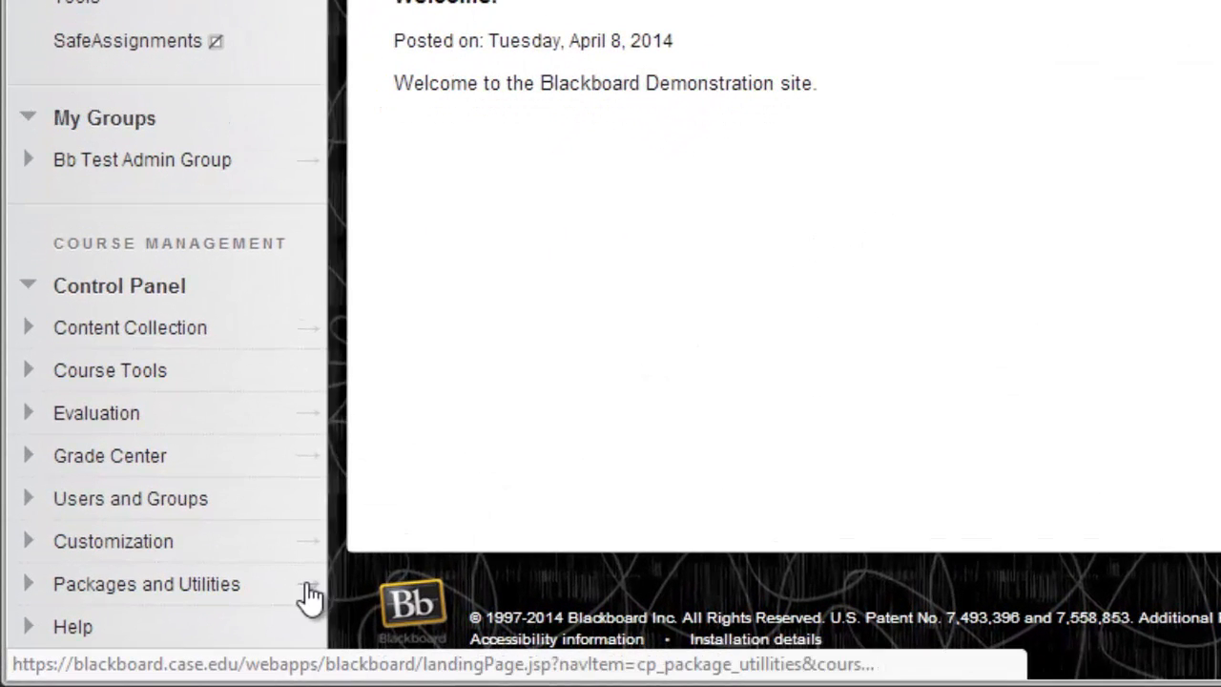
click(145, 584)
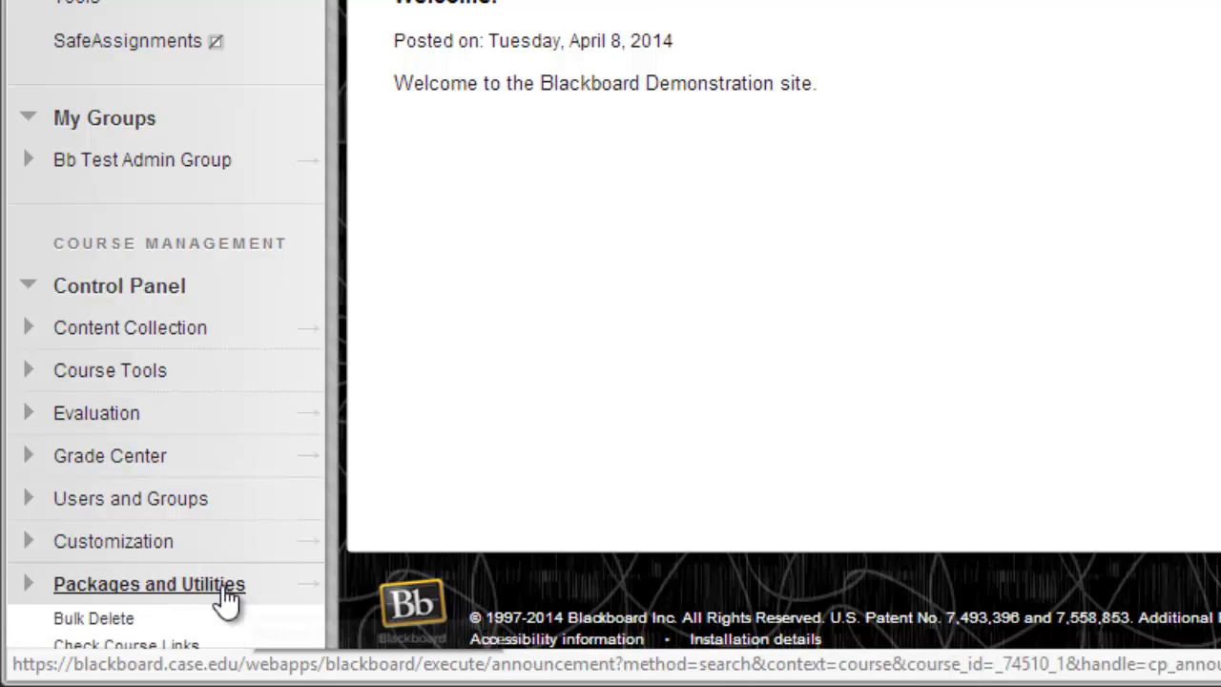
click(149, 584)
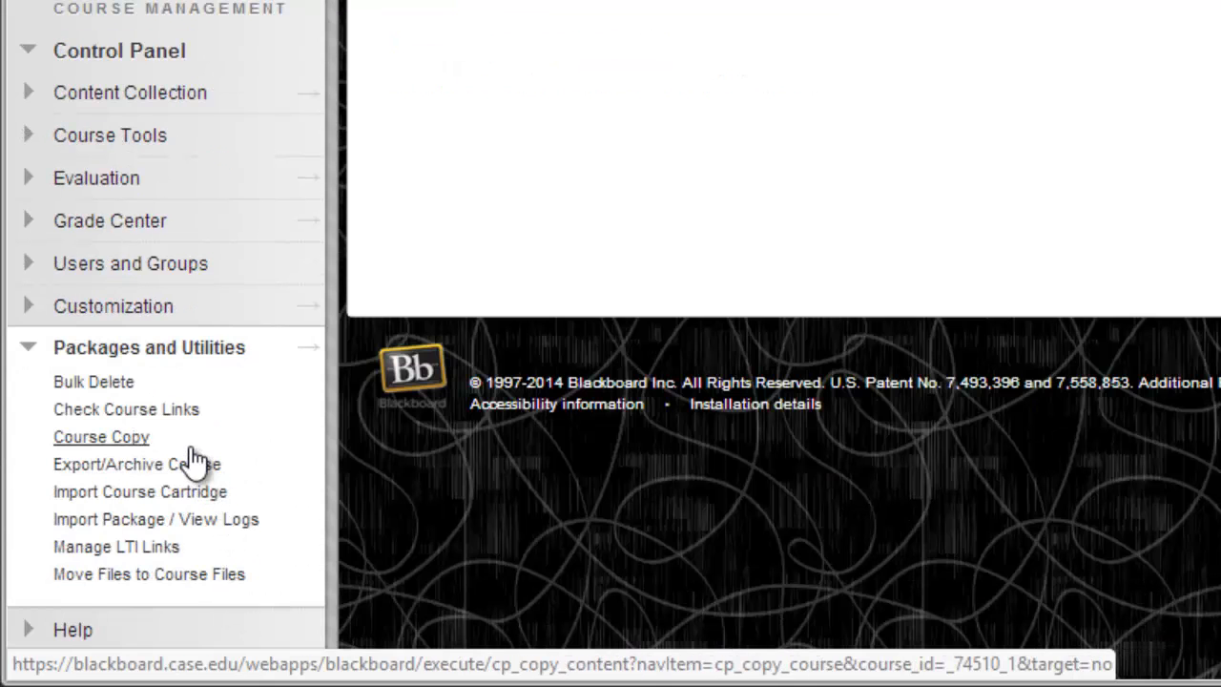
- Start a Course Copy into an existing course, browsing to new_site_dummy (New Blackboard Site) as destination
click(99, 437)
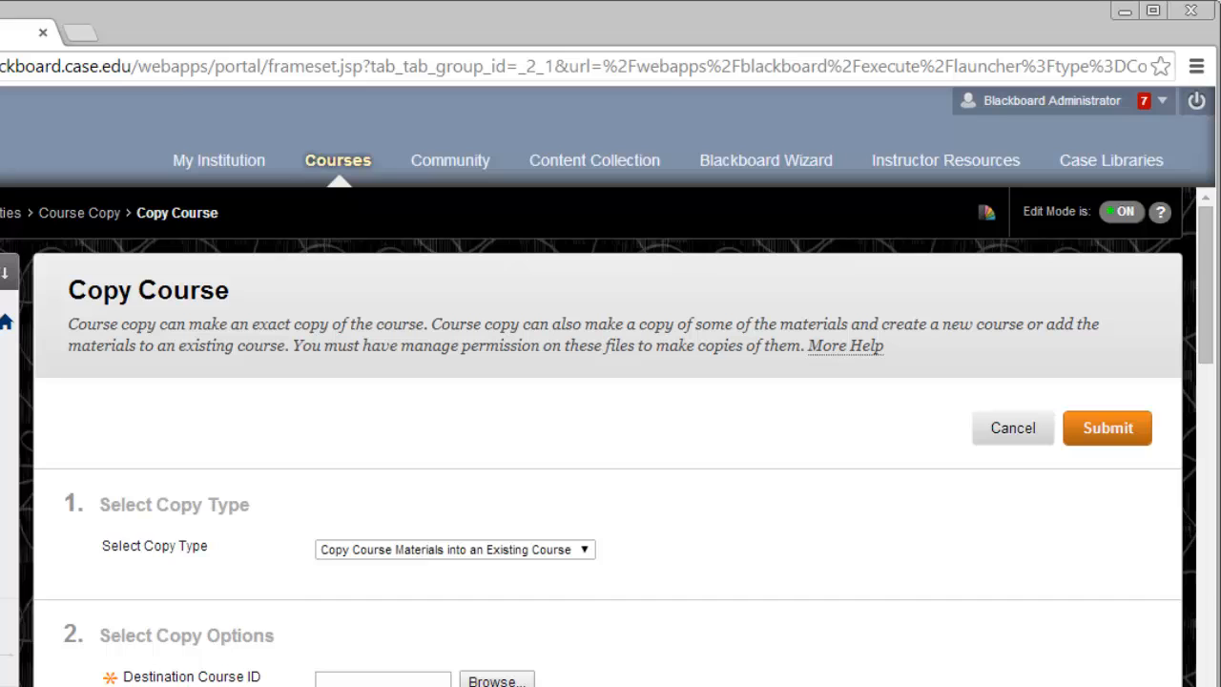
click(454, 550)
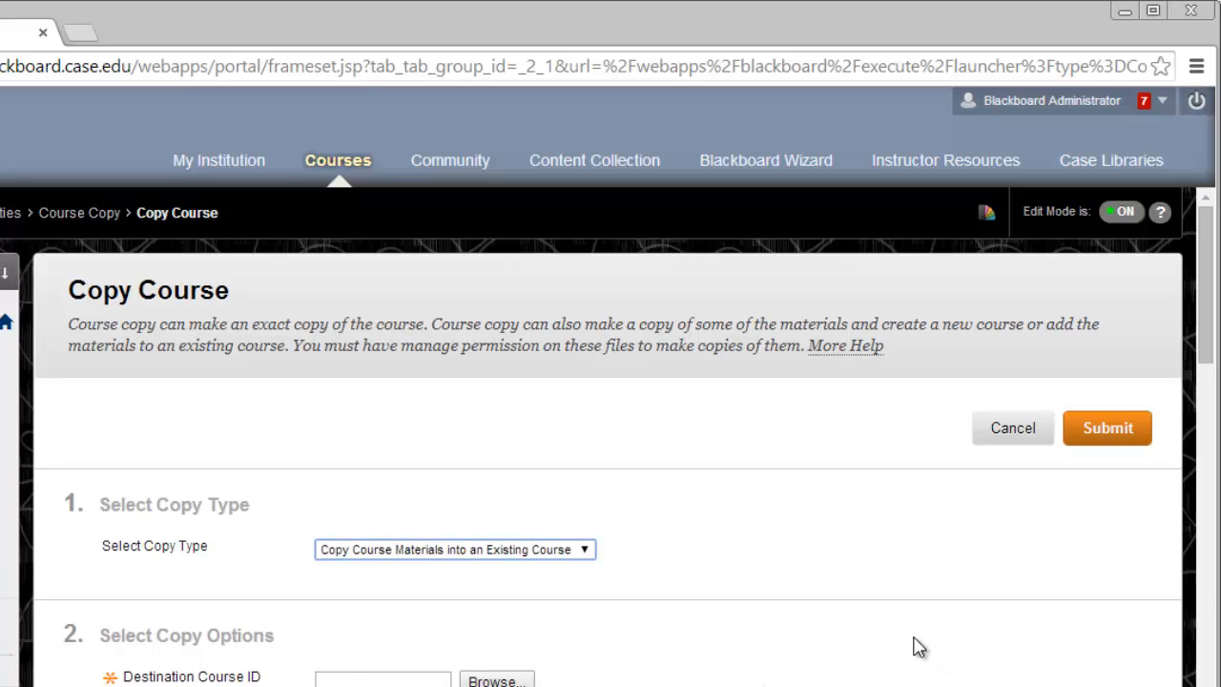
scroll(down, 3)
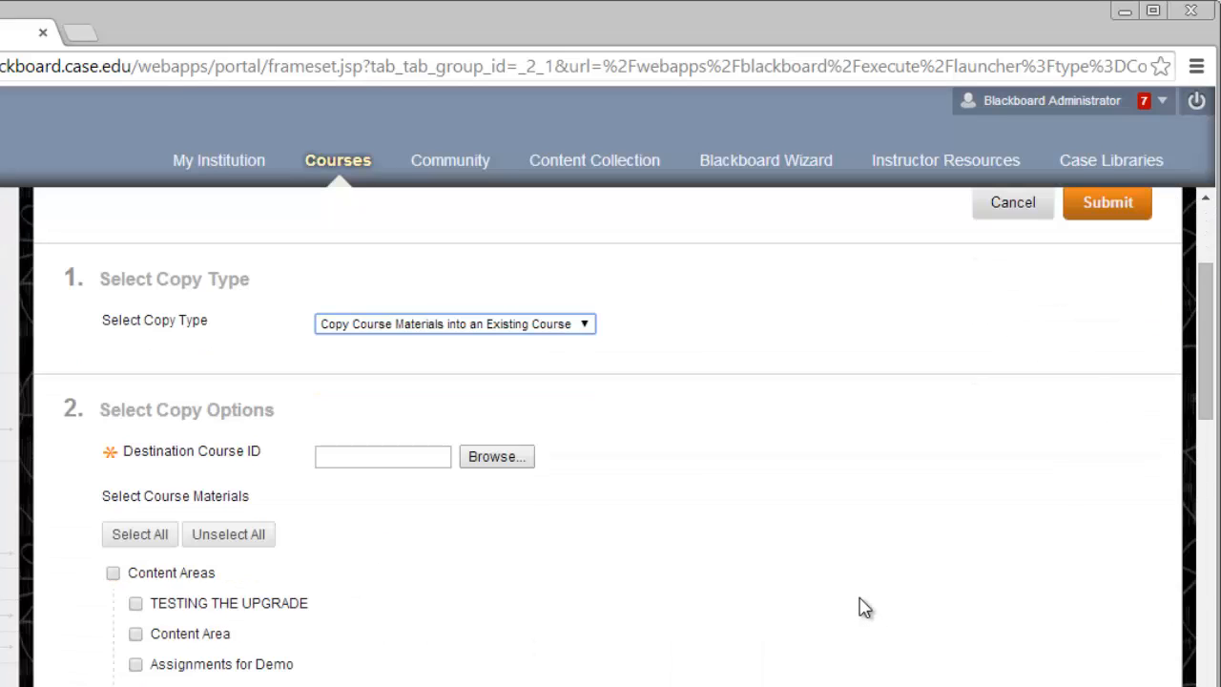
mouse_move(854, 608)
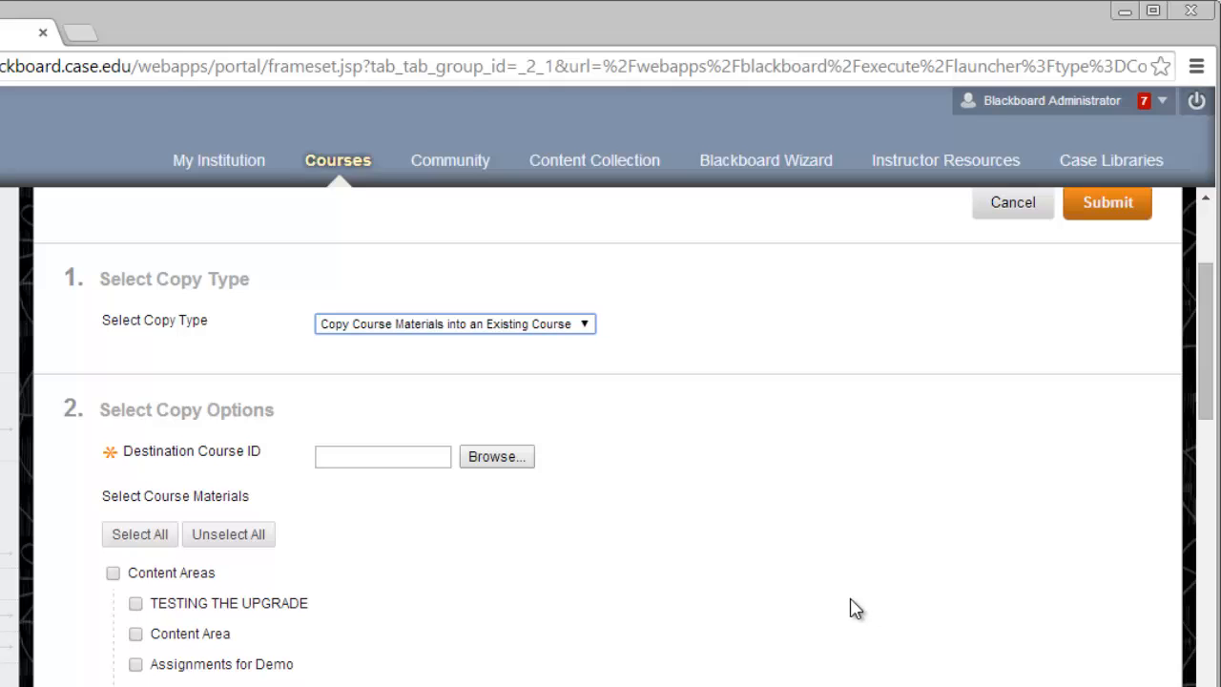
mouse_move(531, 460)
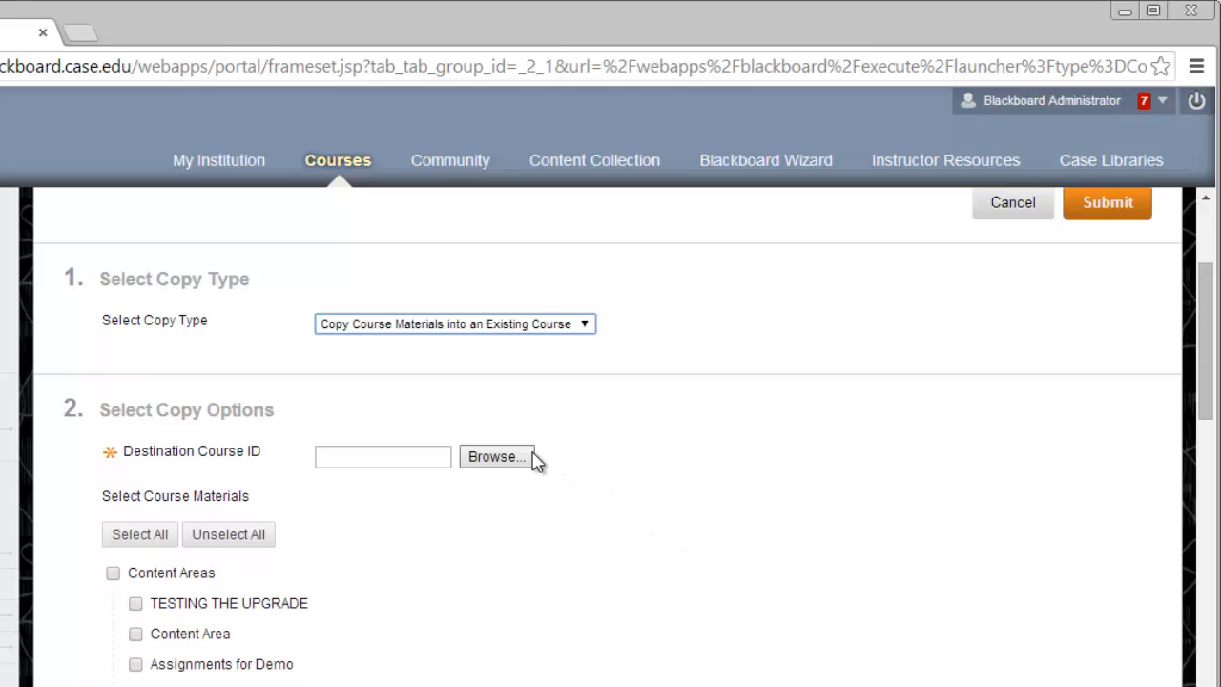
click(496, 456)
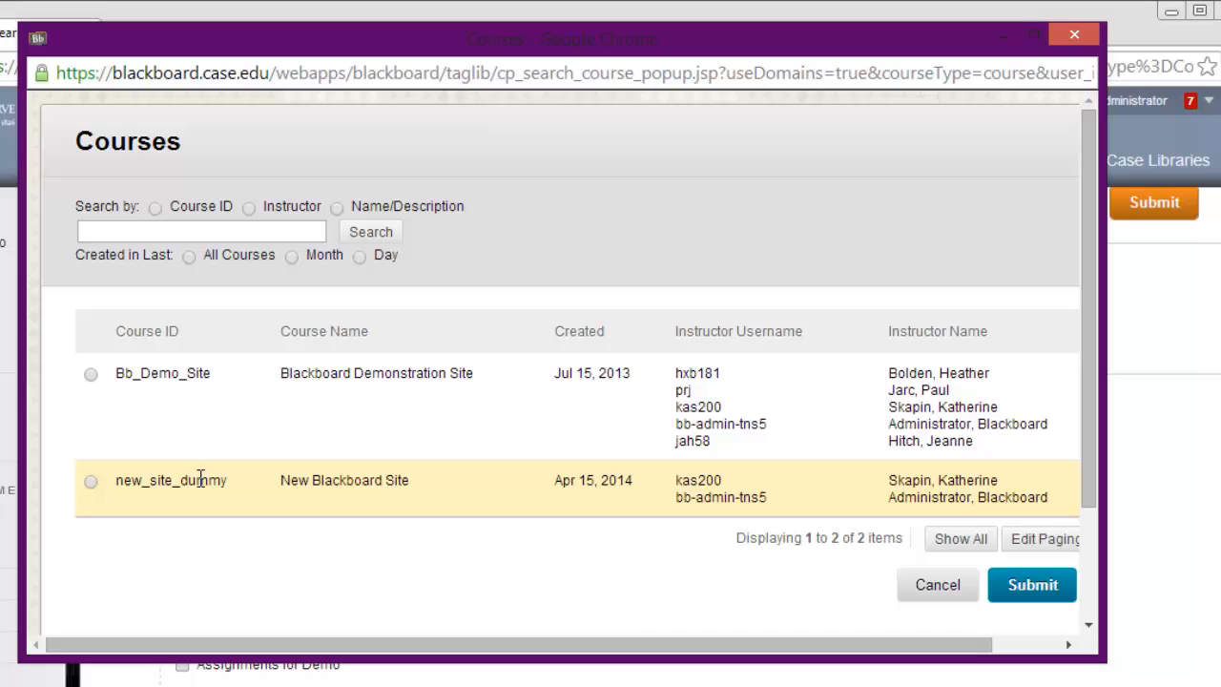
click(1031, 584)
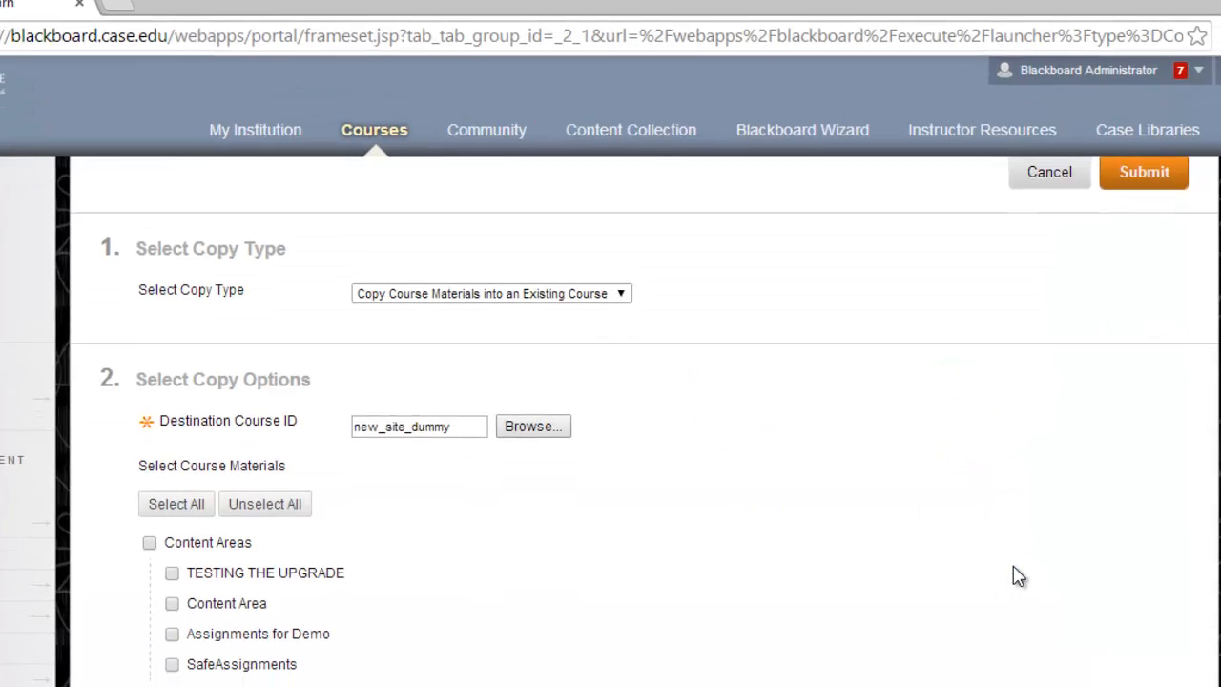
- Select TESTING THE UPGRADE, Grade Center Columns and Settings, and Tests, Surveys, and Pools for copying
scroll(down, 3)
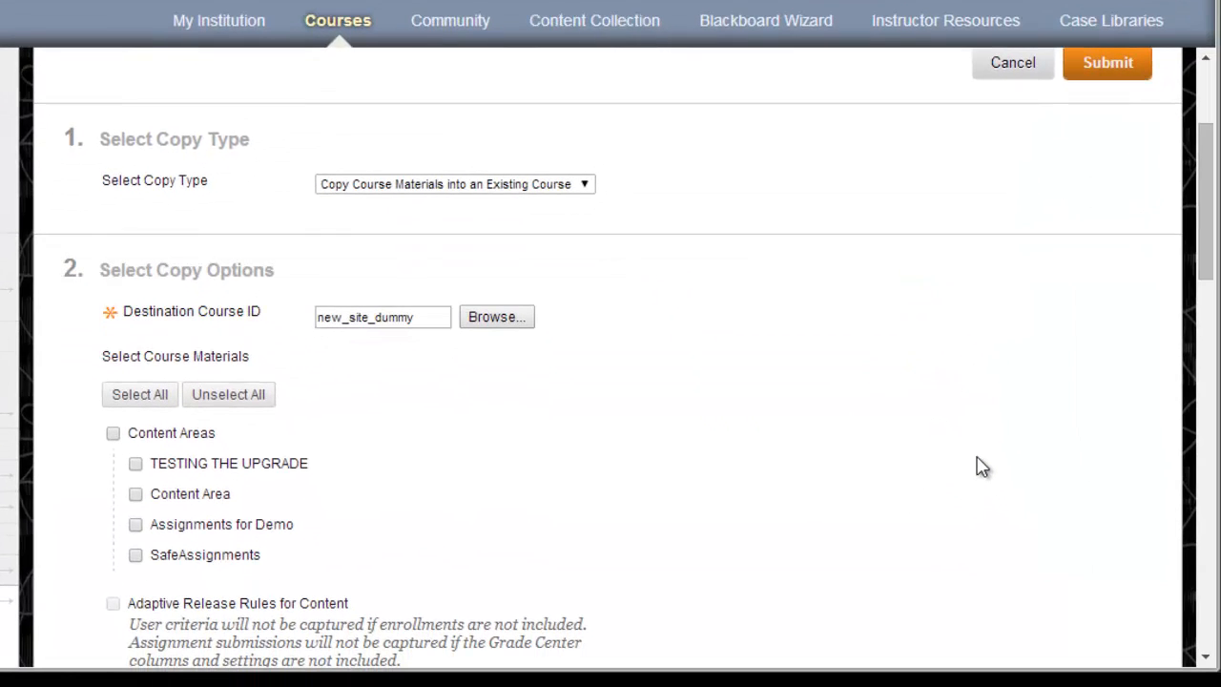
scroll(down, 3)
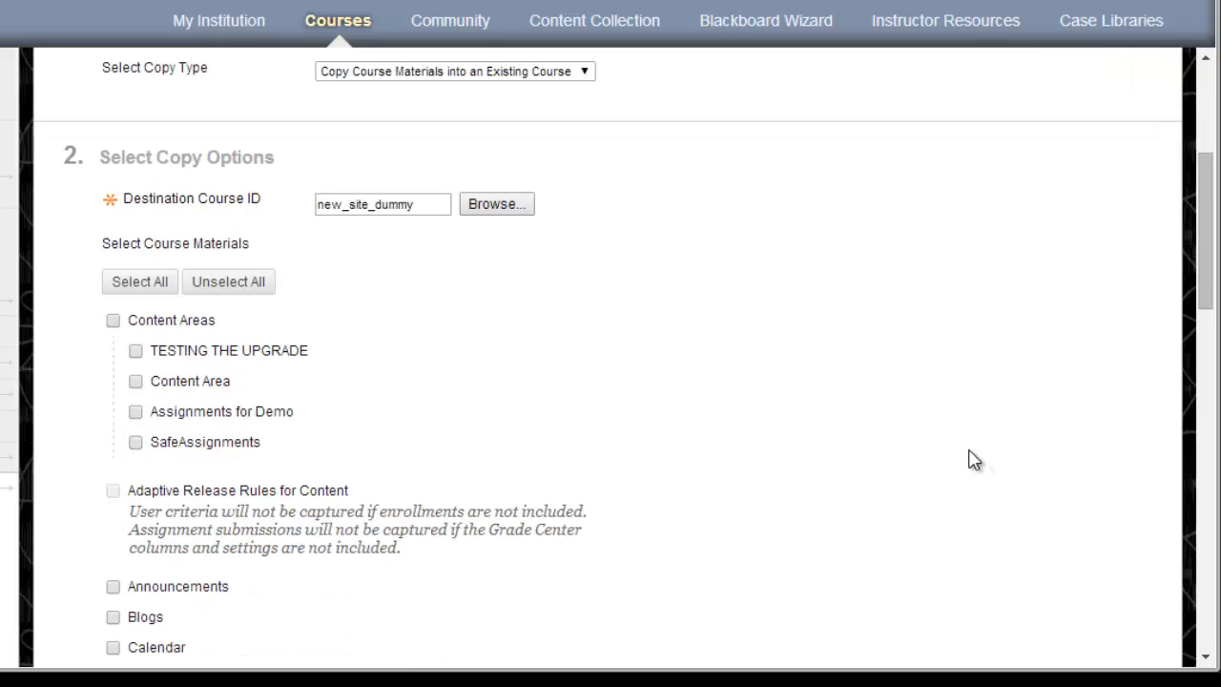
click(136, 351)
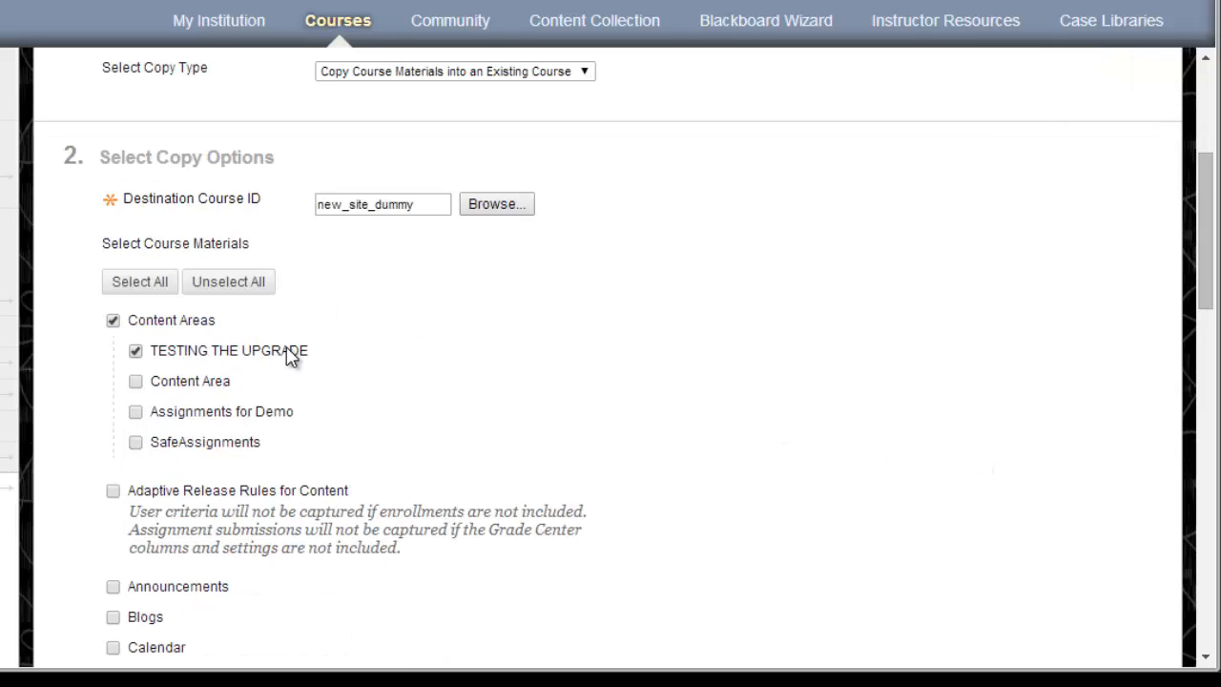
scroll(down, 3)
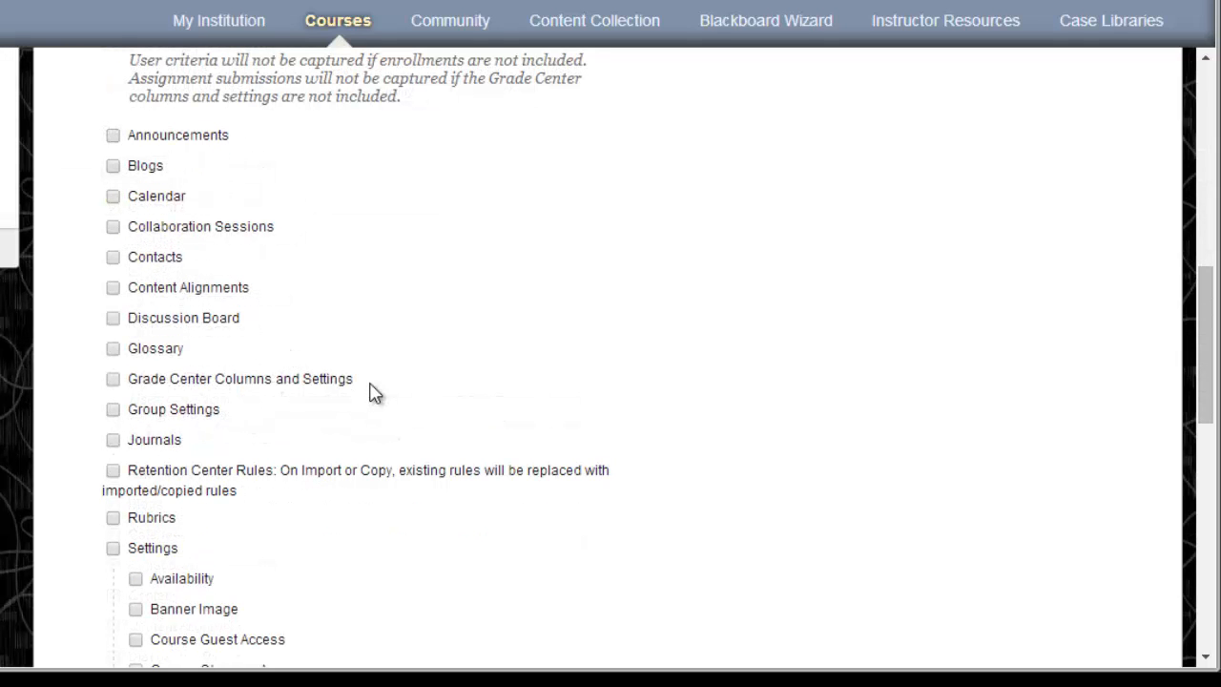
mouse_move(359, 382)
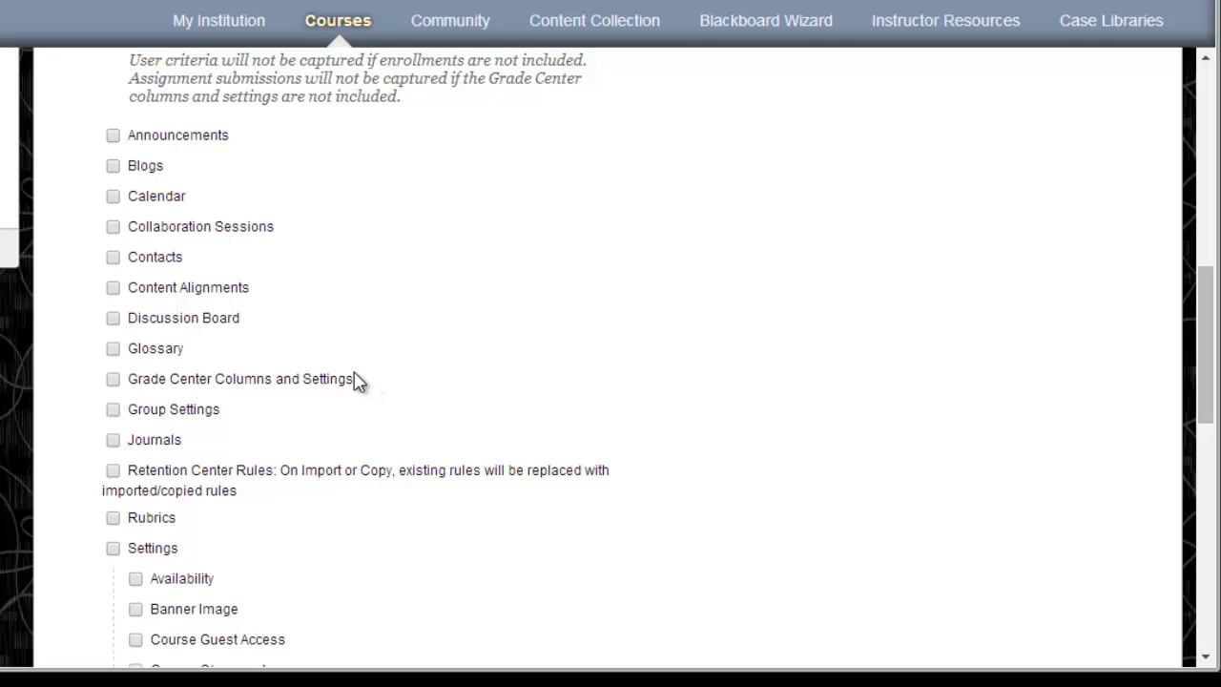
click(113, 378)
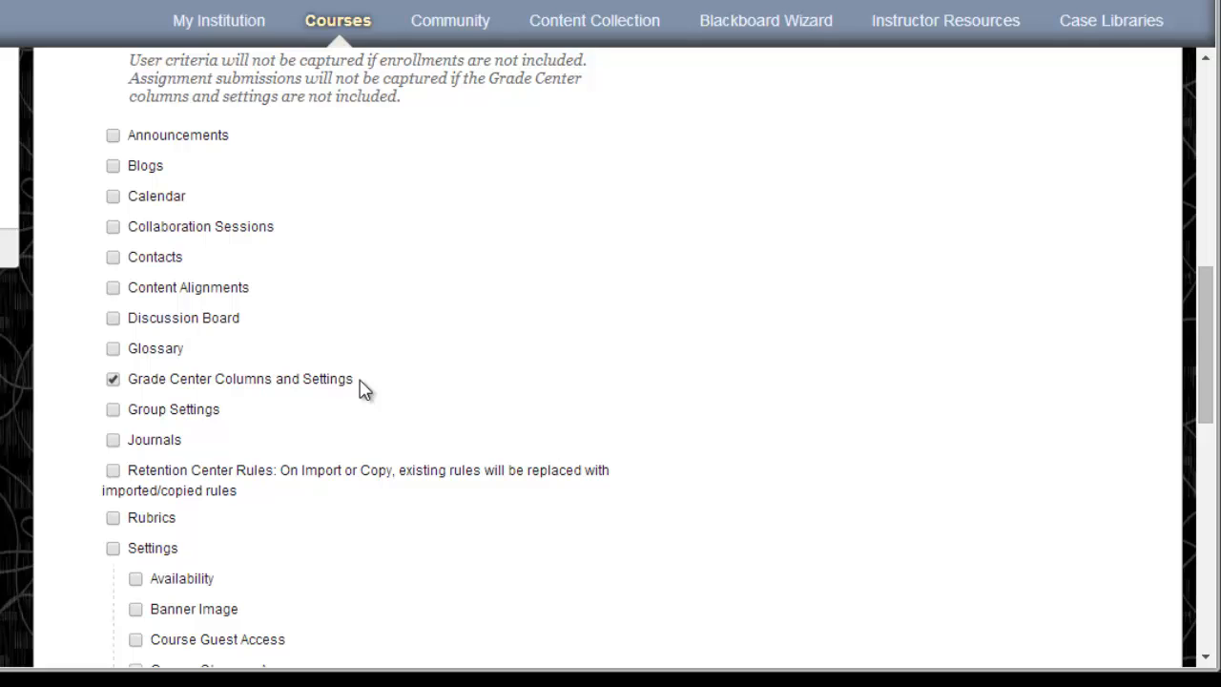
scroll(down, 3)
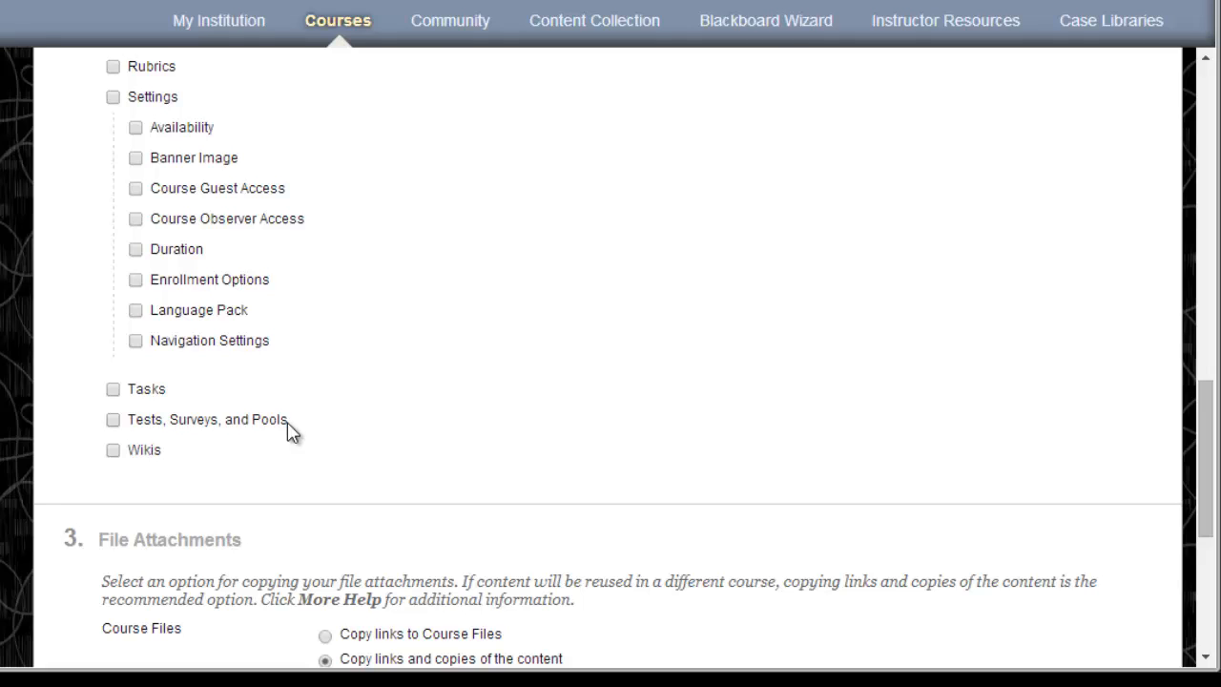
click(113, 420)
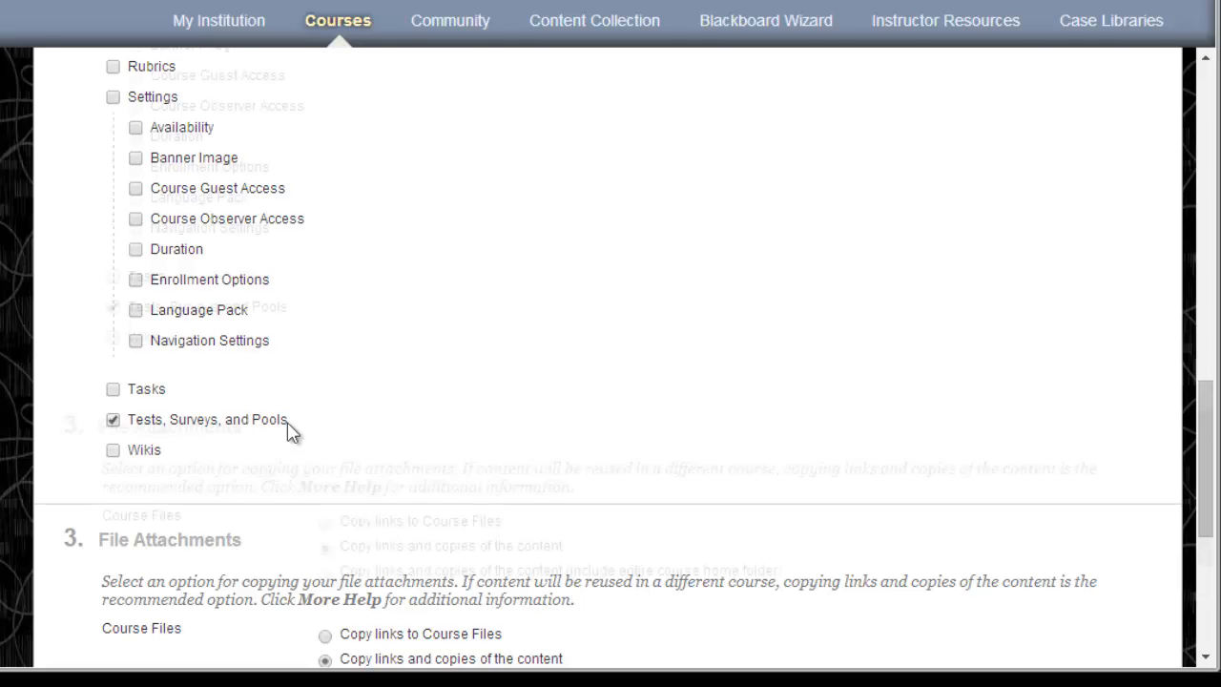
- Submit the course copy request so it is queued with a success confirmation
scroll(down, 3)
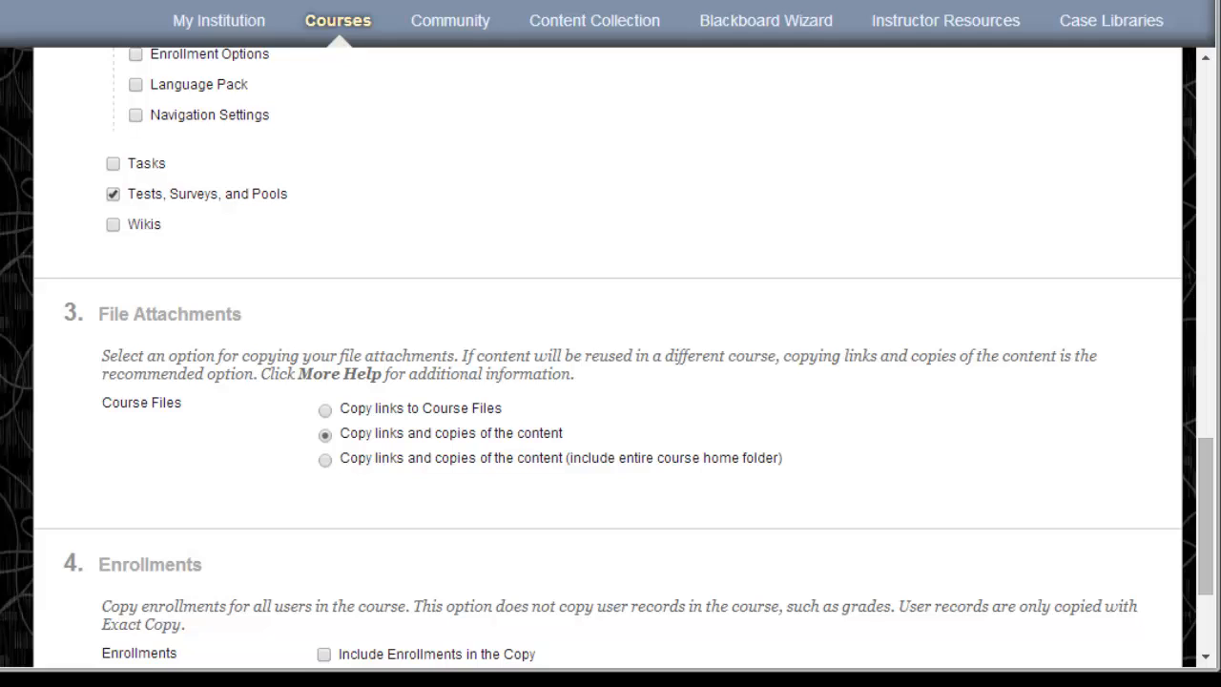
scroll(down, 3)
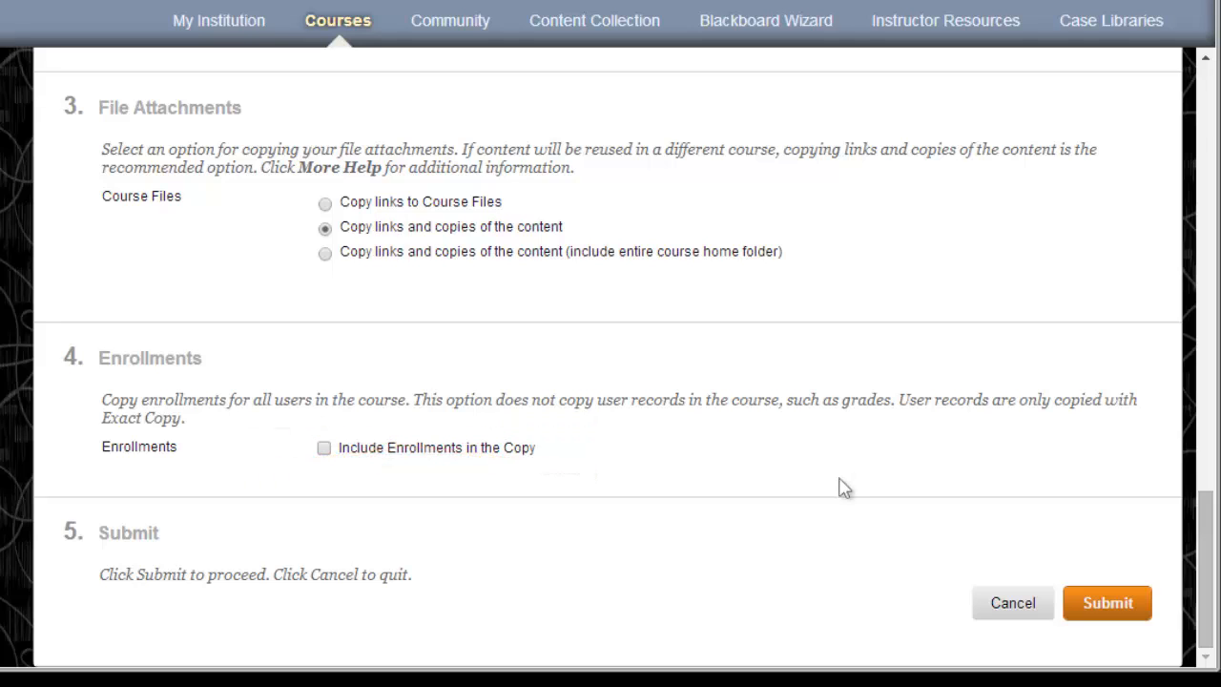
mouse_move(1126, 599)
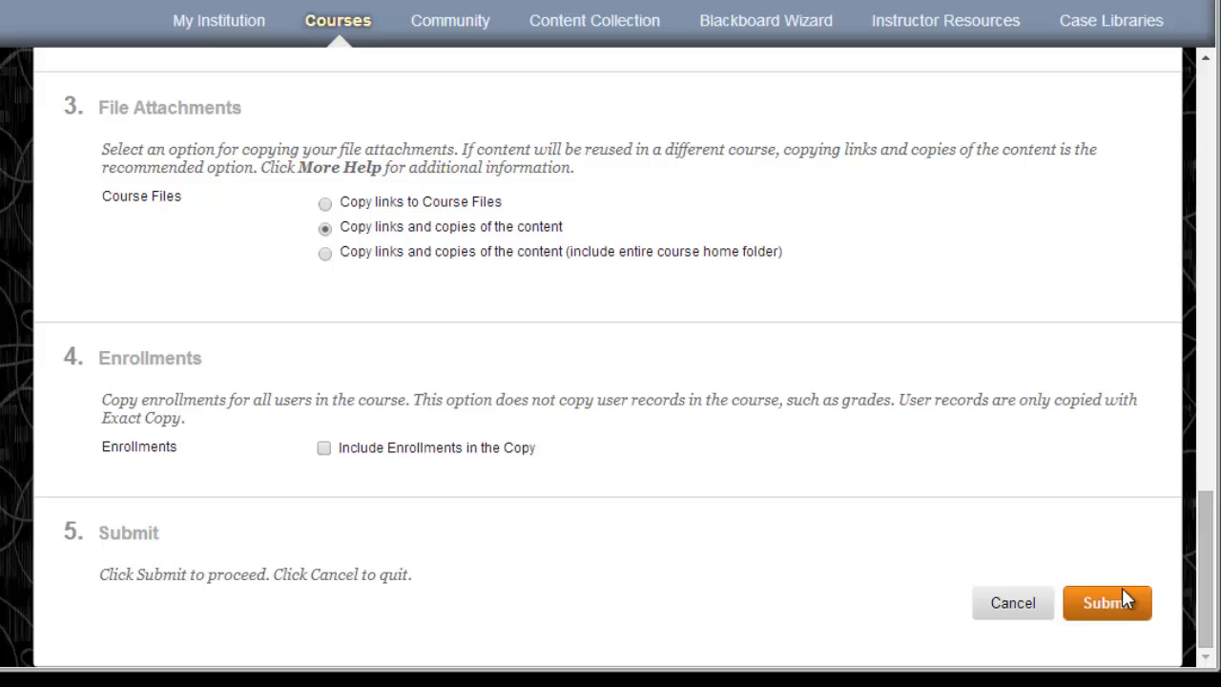
click(1107, 603)
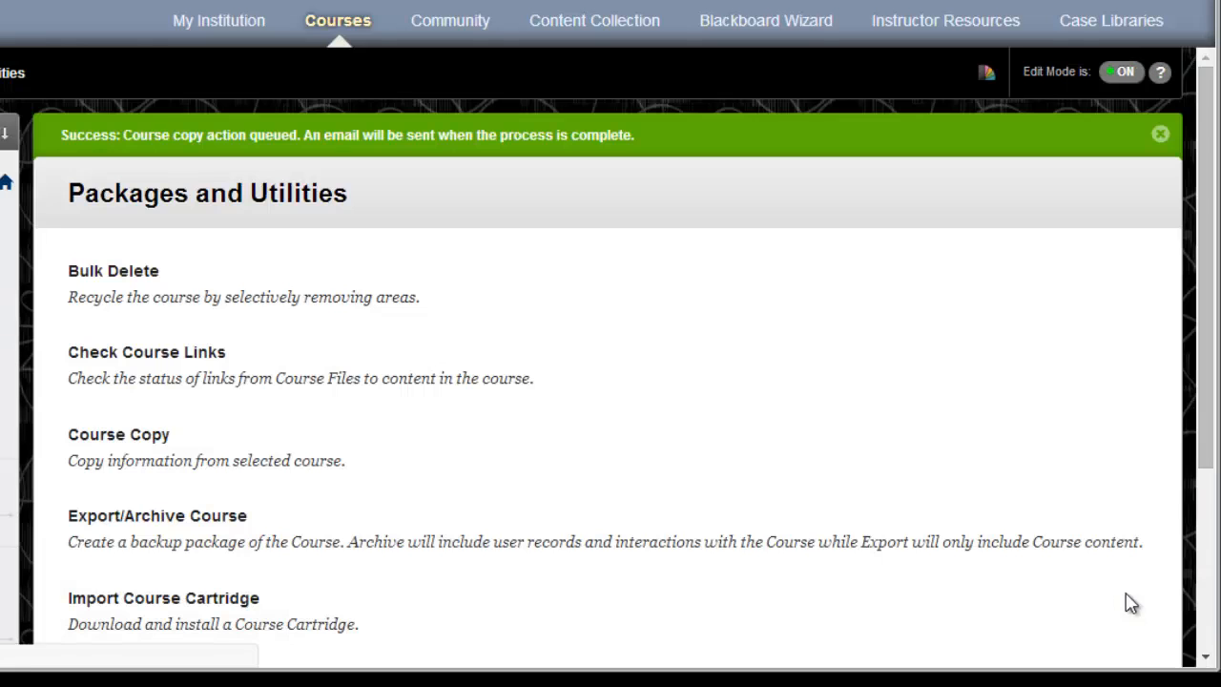